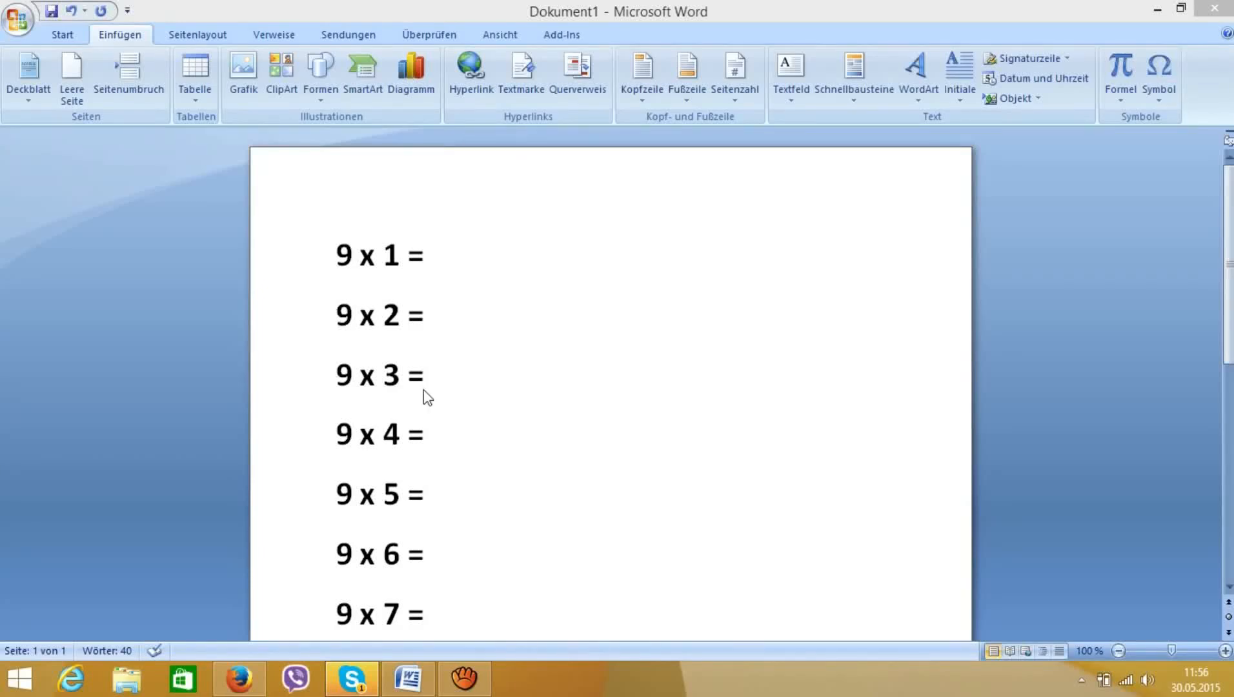
mouse_move(529, 371)
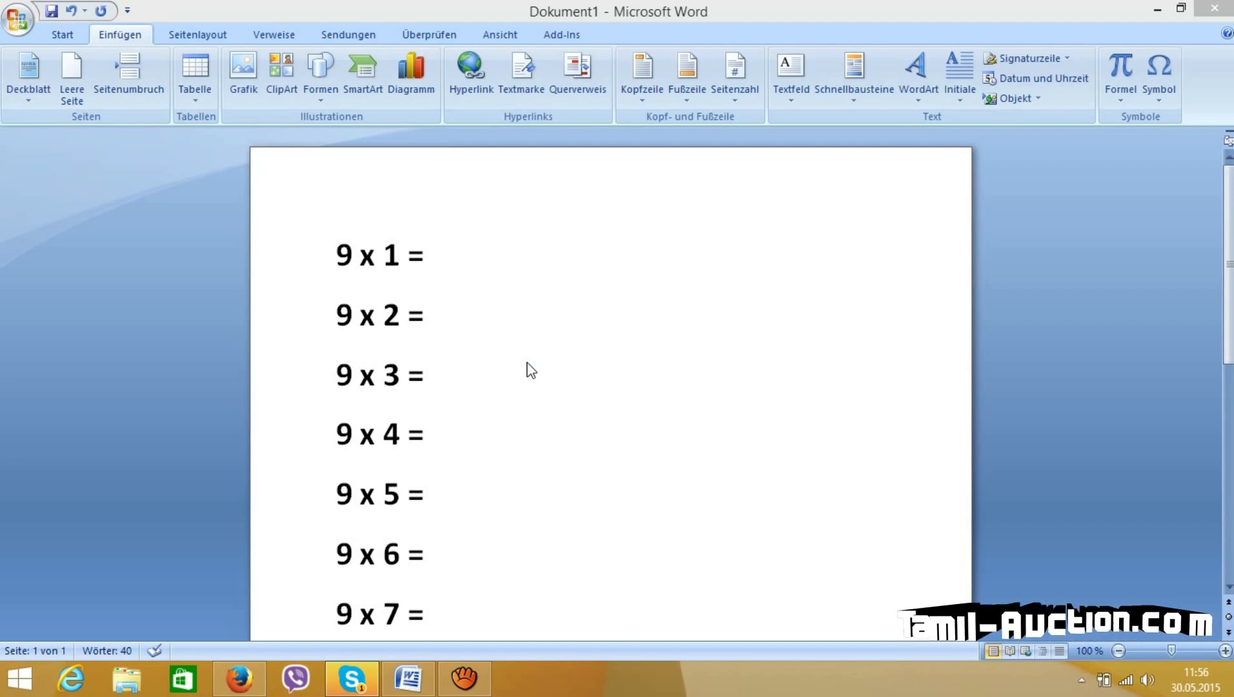
mouse_move(626, 427)
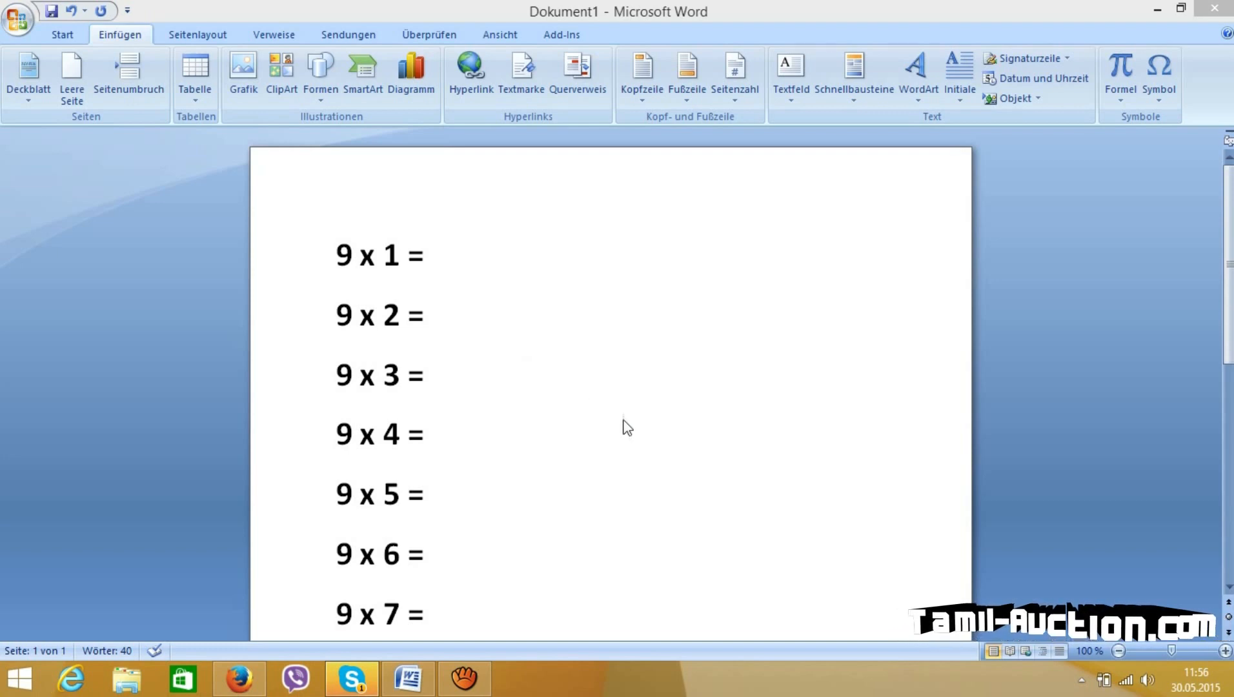
mouse_move(840, 465)
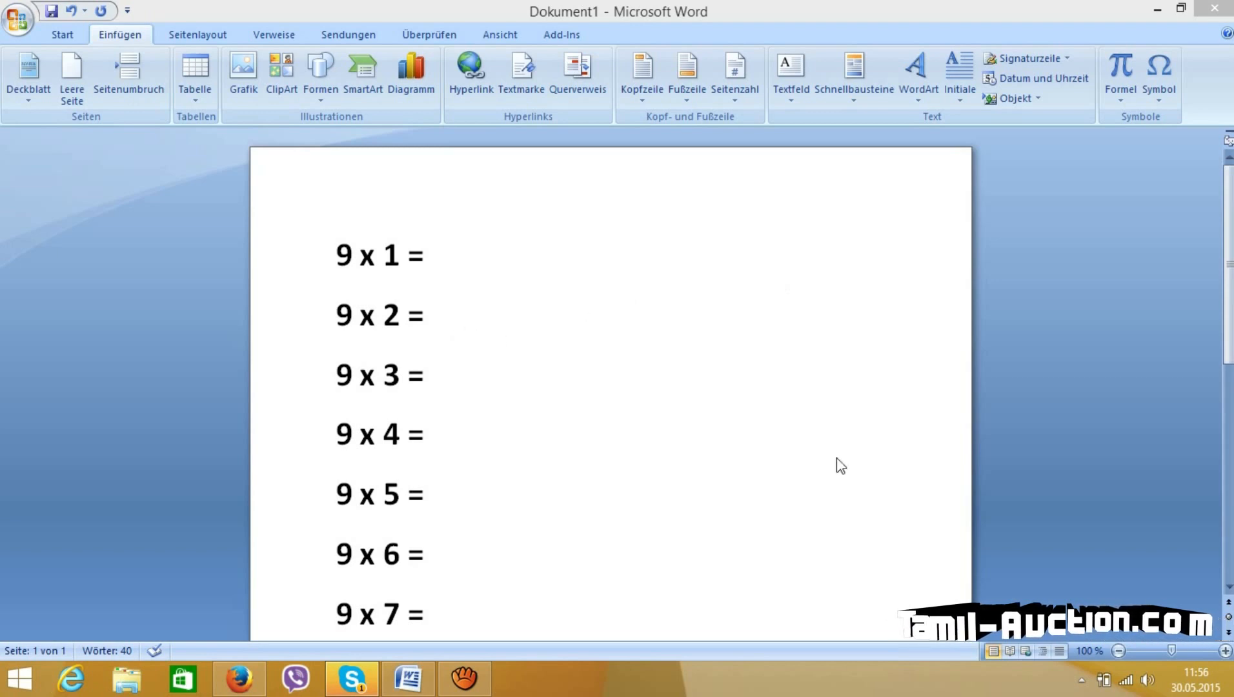
- Enter 9 for 9 x 1, then the tens digits 1-5 after 9 x 2 through 9 x 6
scroll("down", 3)
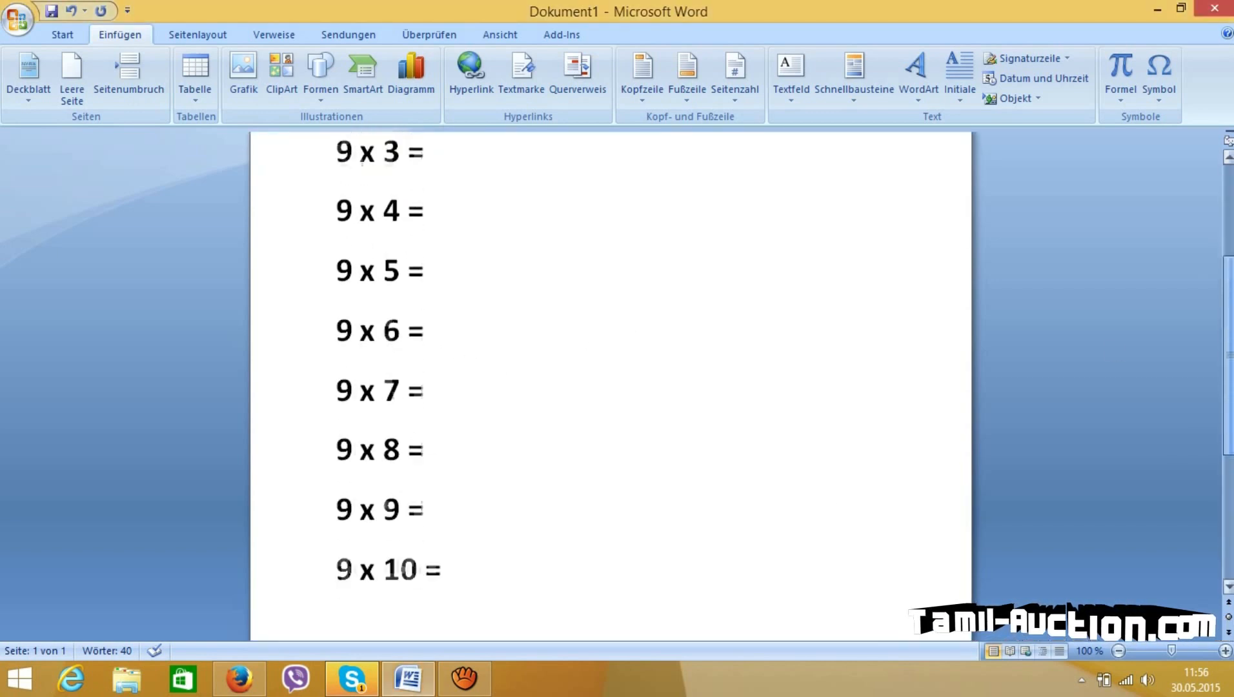
scroll("up", 3)
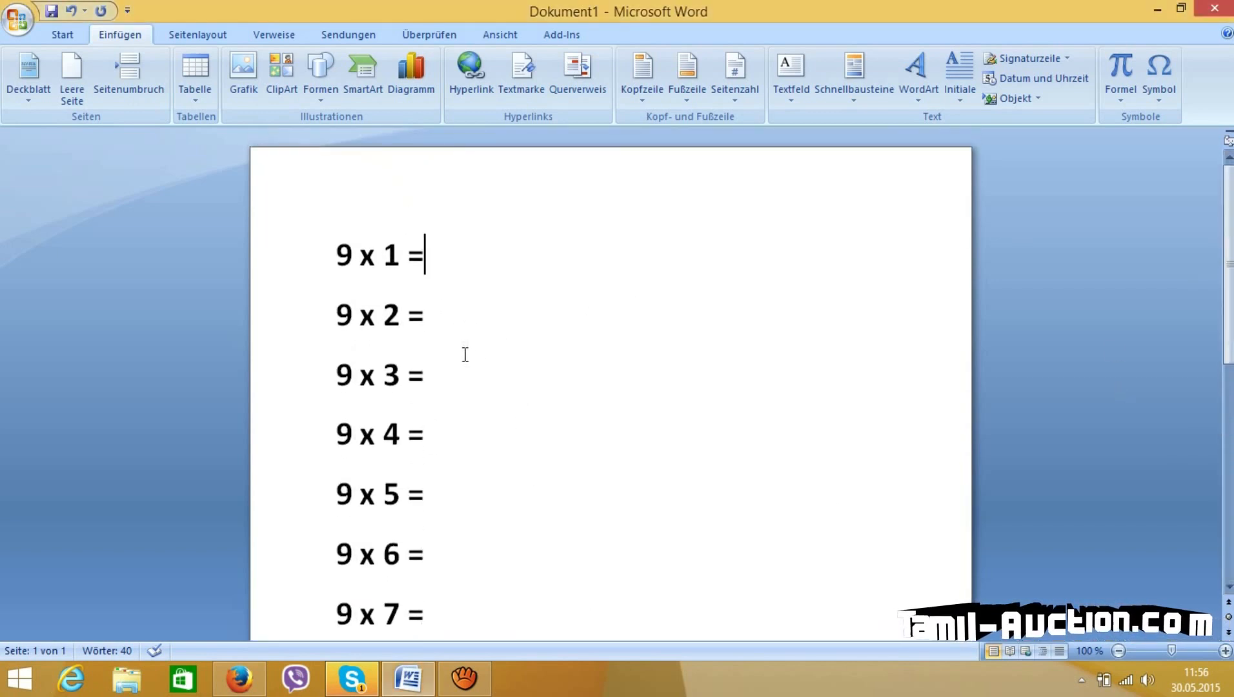
scroll("down", 3)
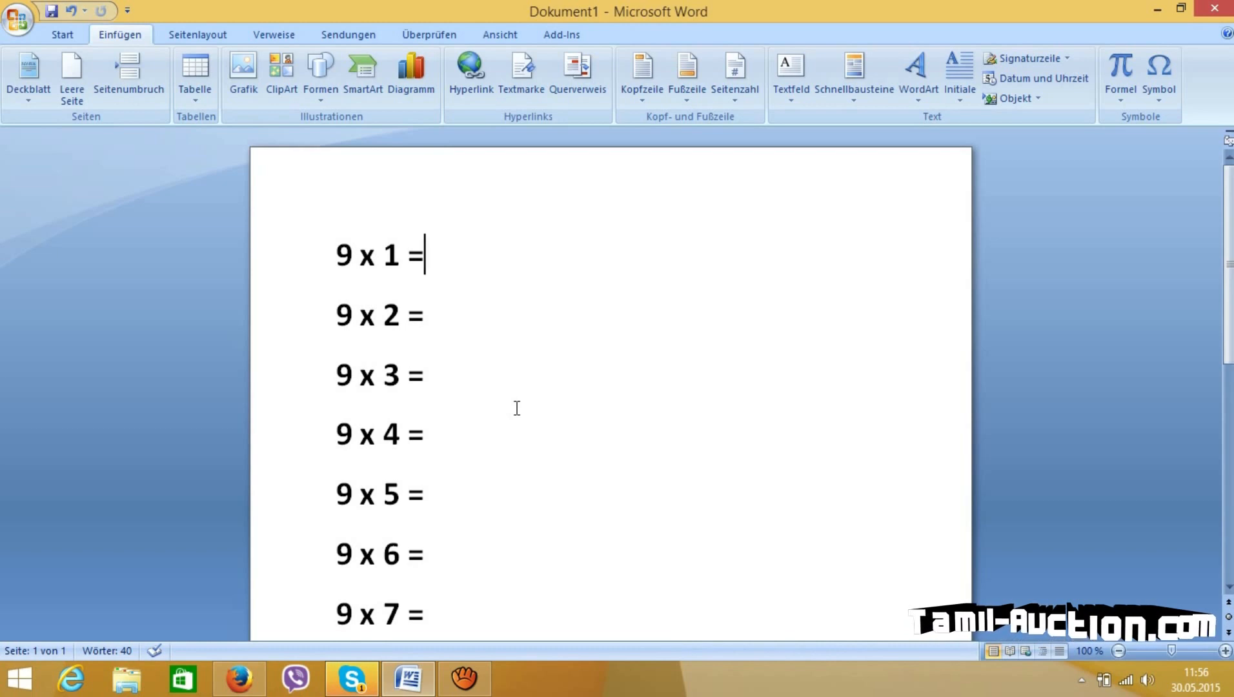
type("9")
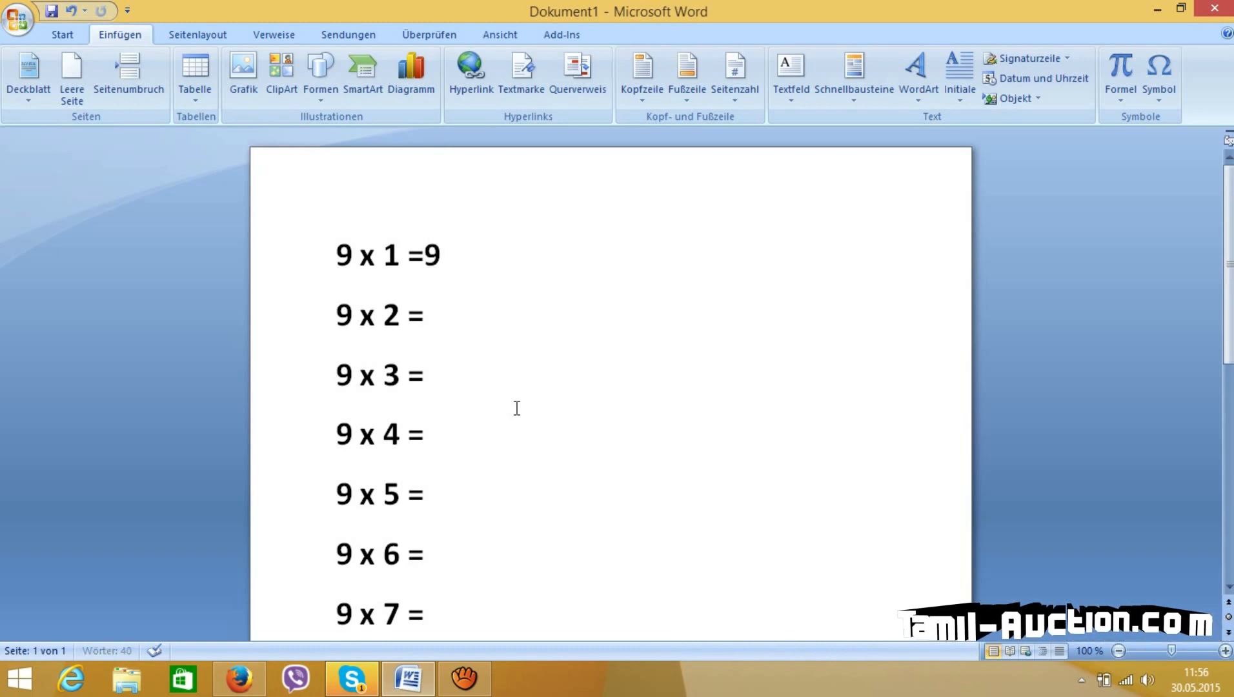
mouse_move(449, 317)
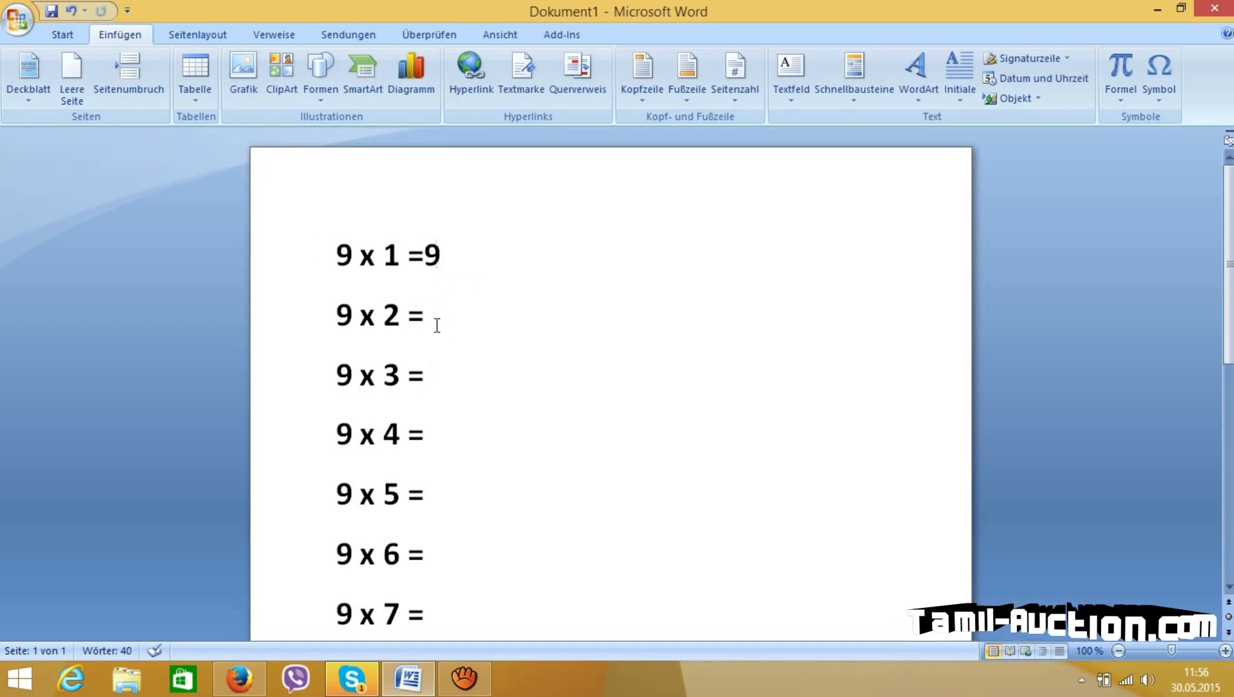
left_click(428, 315)
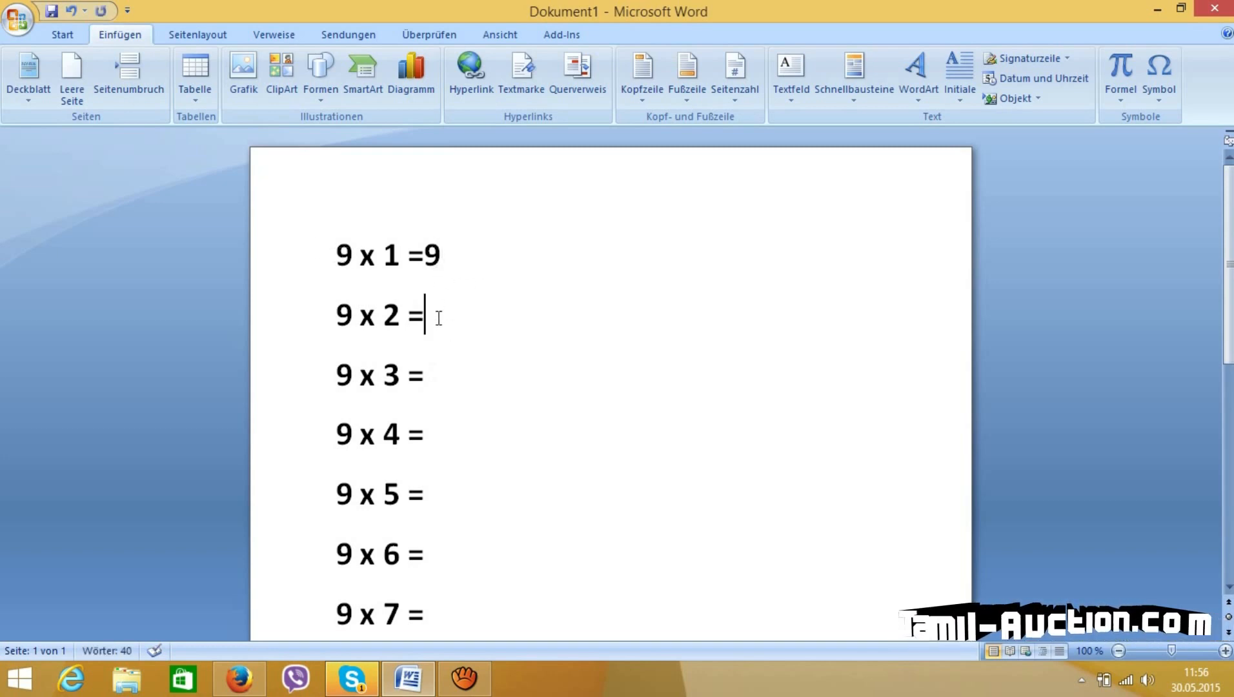
type("1")
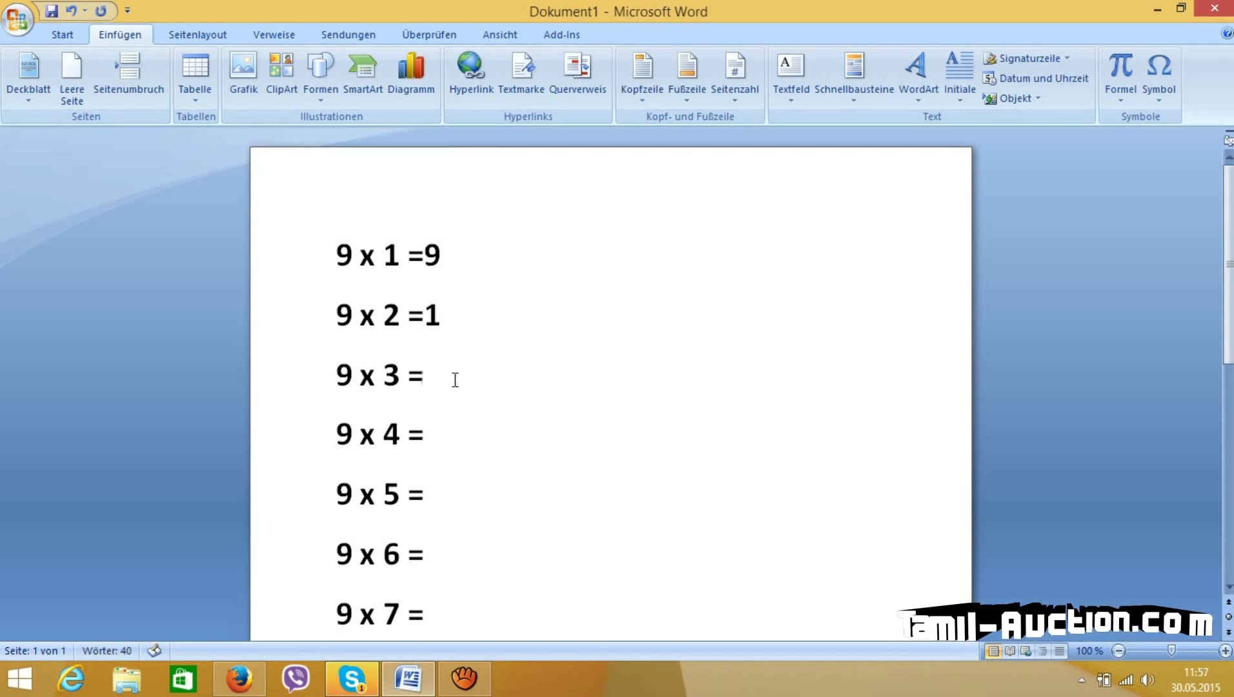
type("2")
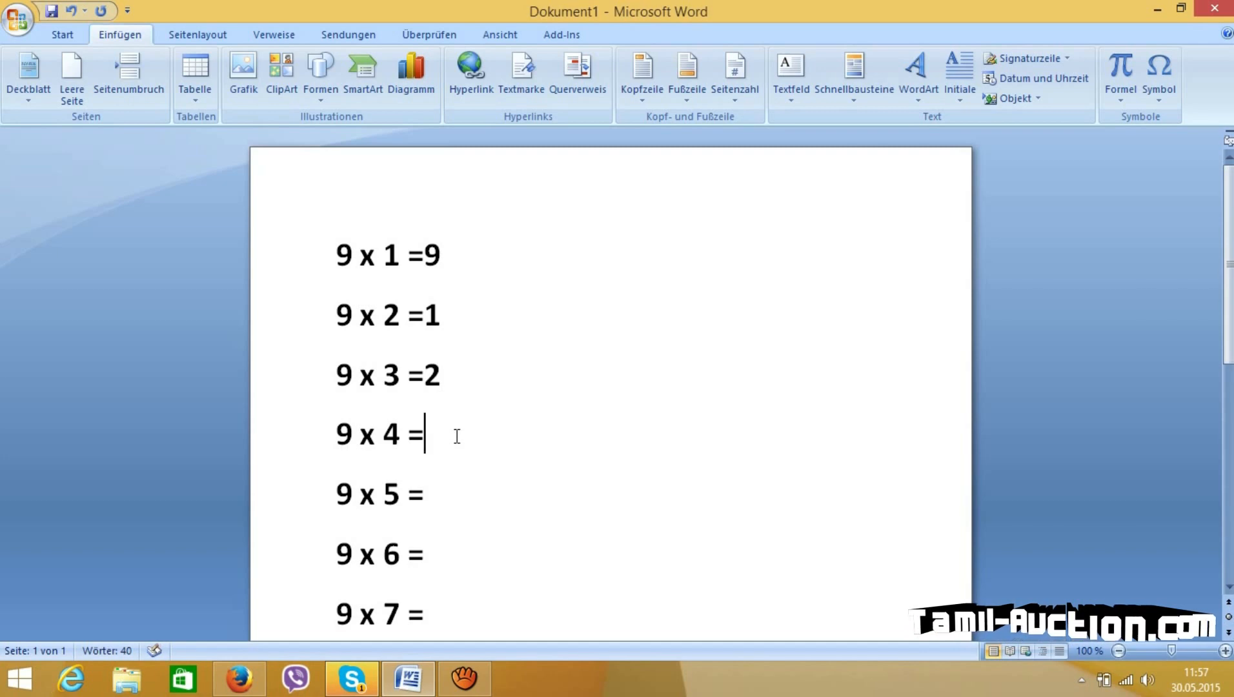
type("3")
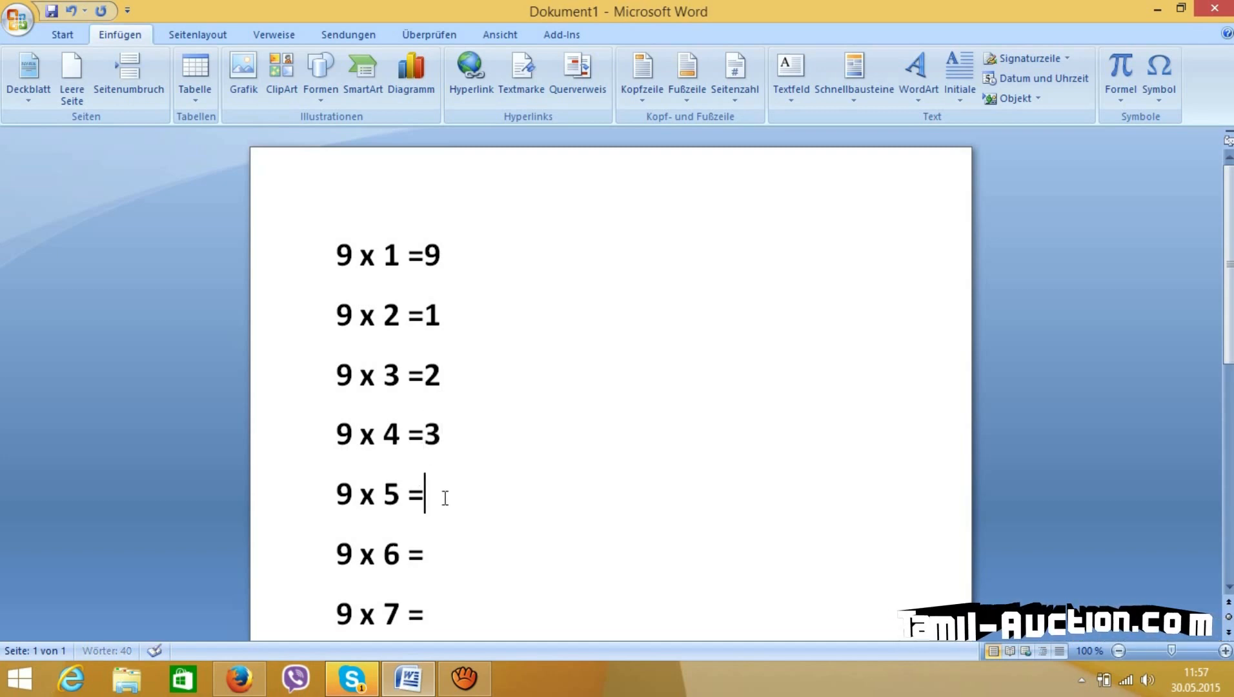
type("4")
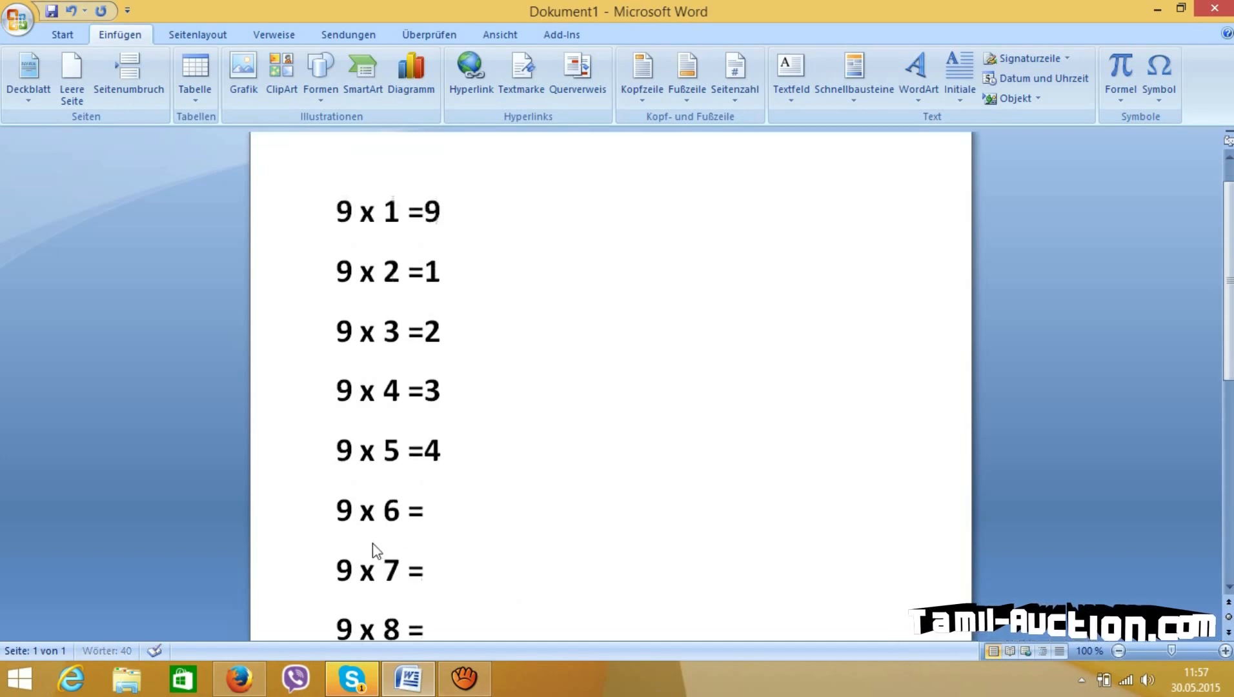
type("5")
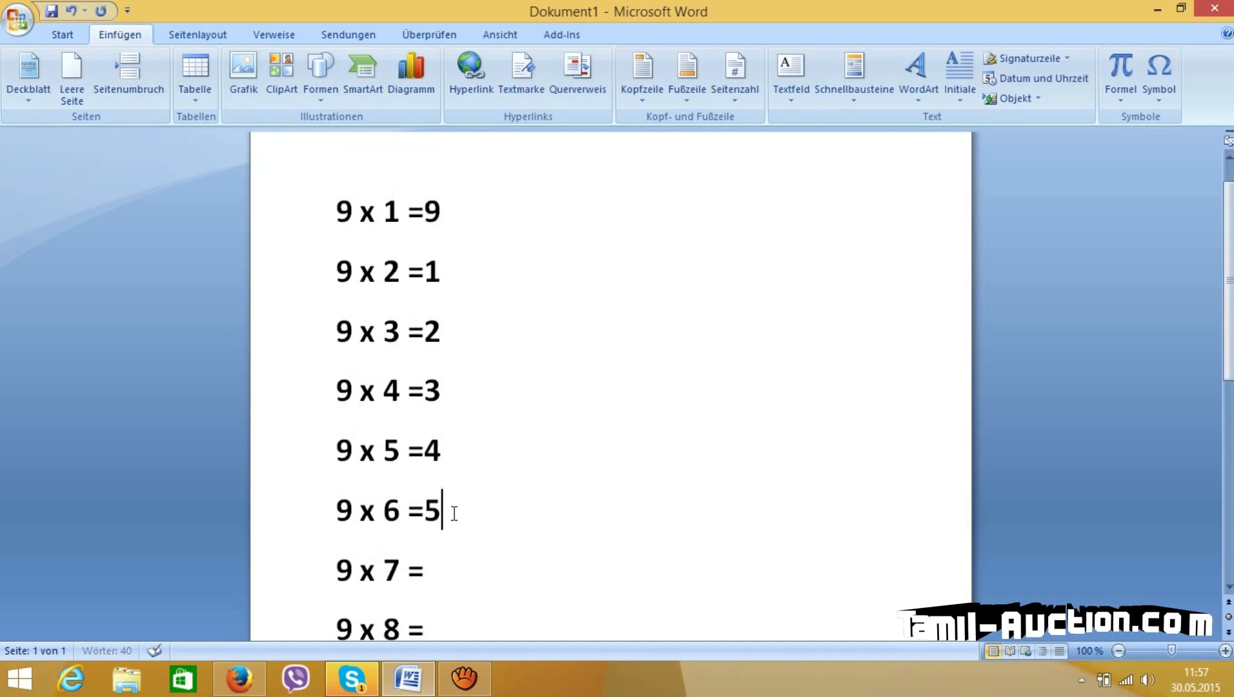
- Enter the tens digits 6, 7, 8 for 9 x 7-9 x 9 and 9 after 9 x 10 =
scroll("down", 3)
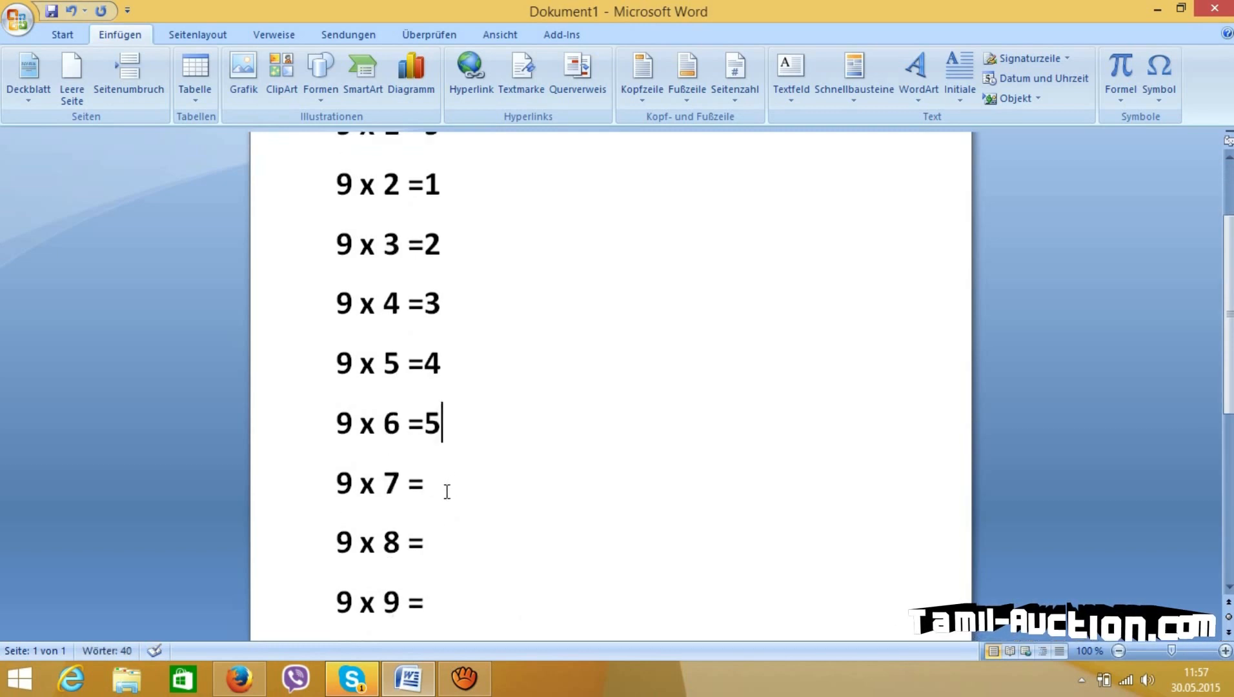
type("6")
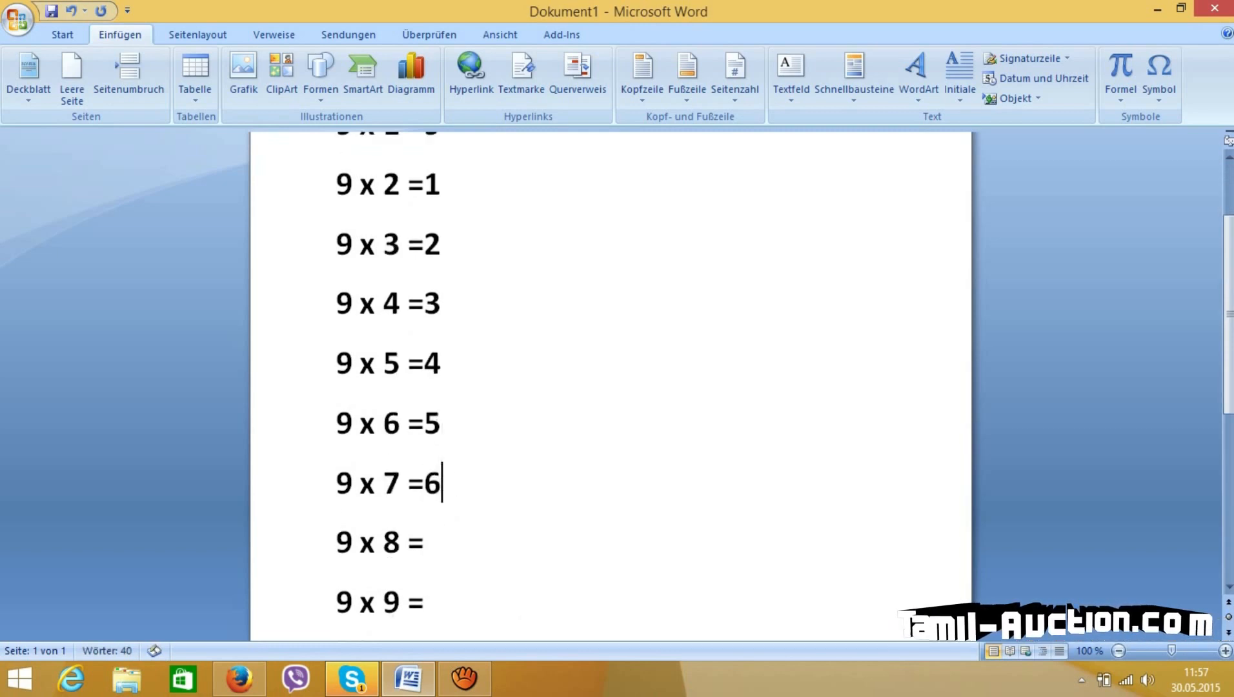
type("7")
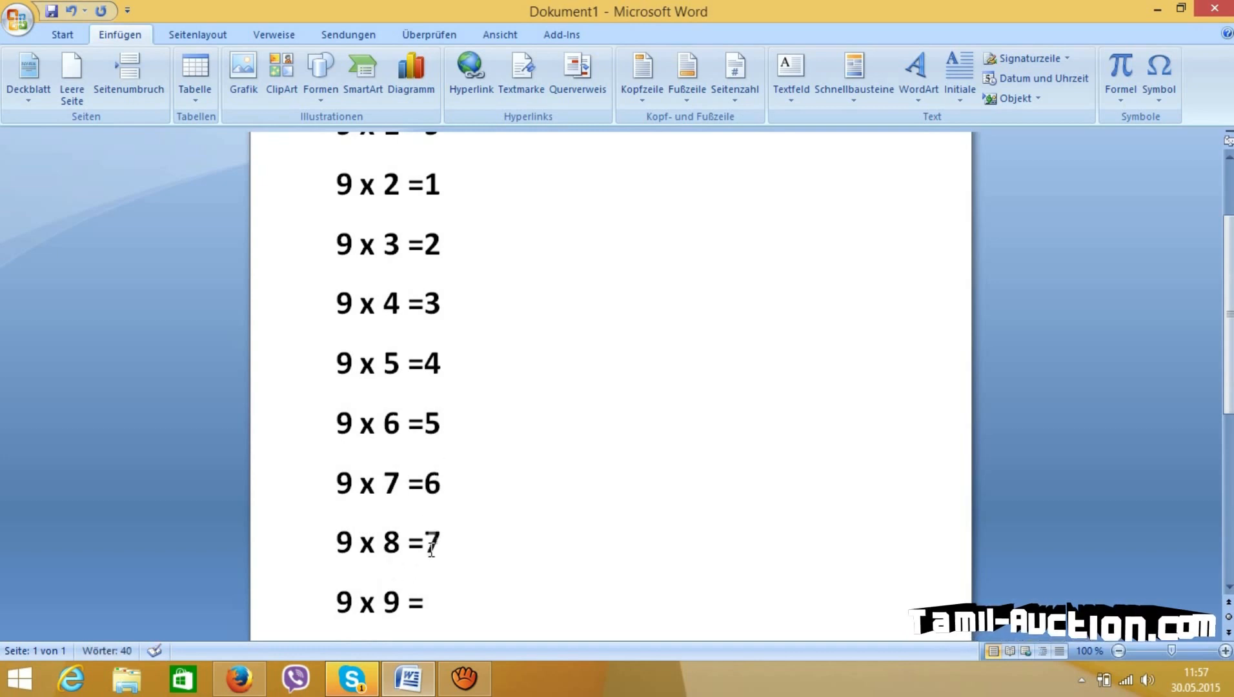
scroll("down", 3)
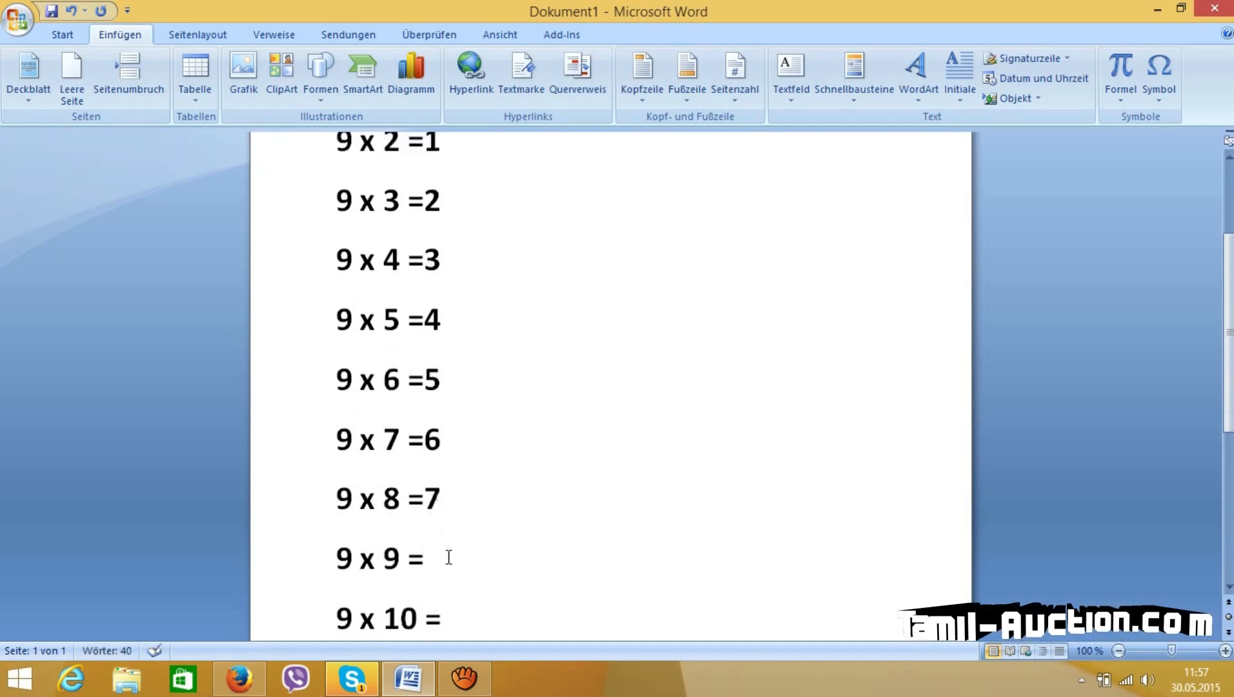
type("8")
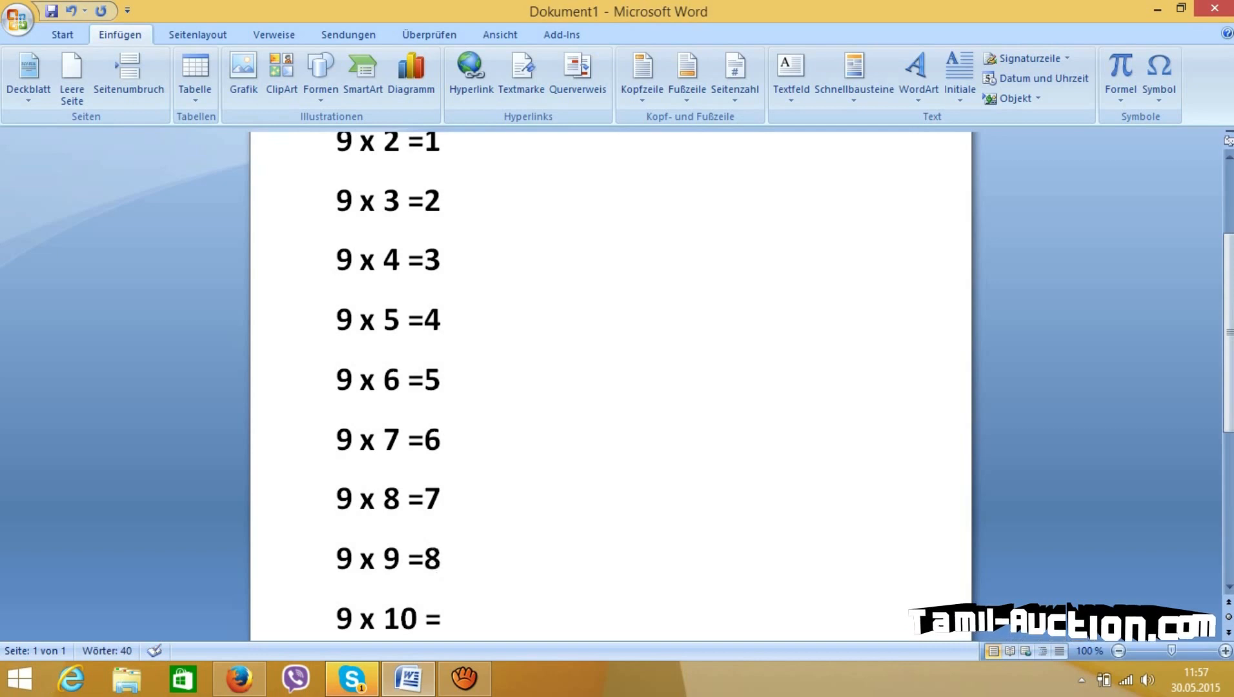
scroll("down", 3)
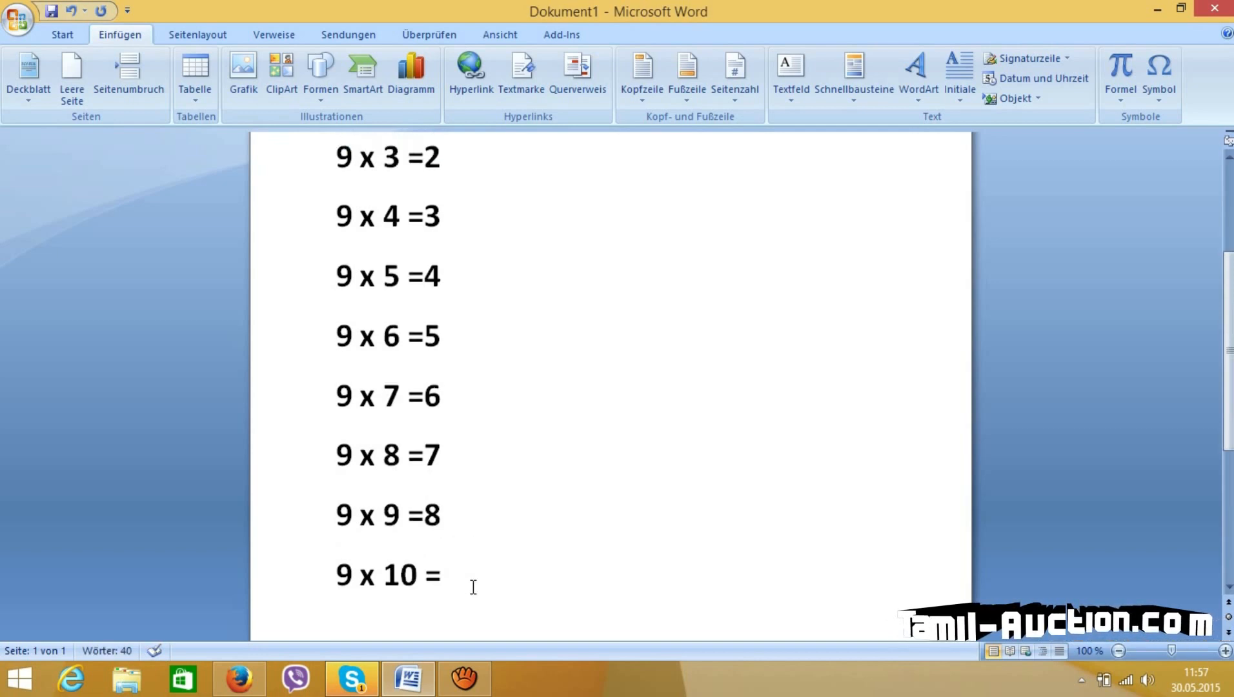
left_click(444, 574)
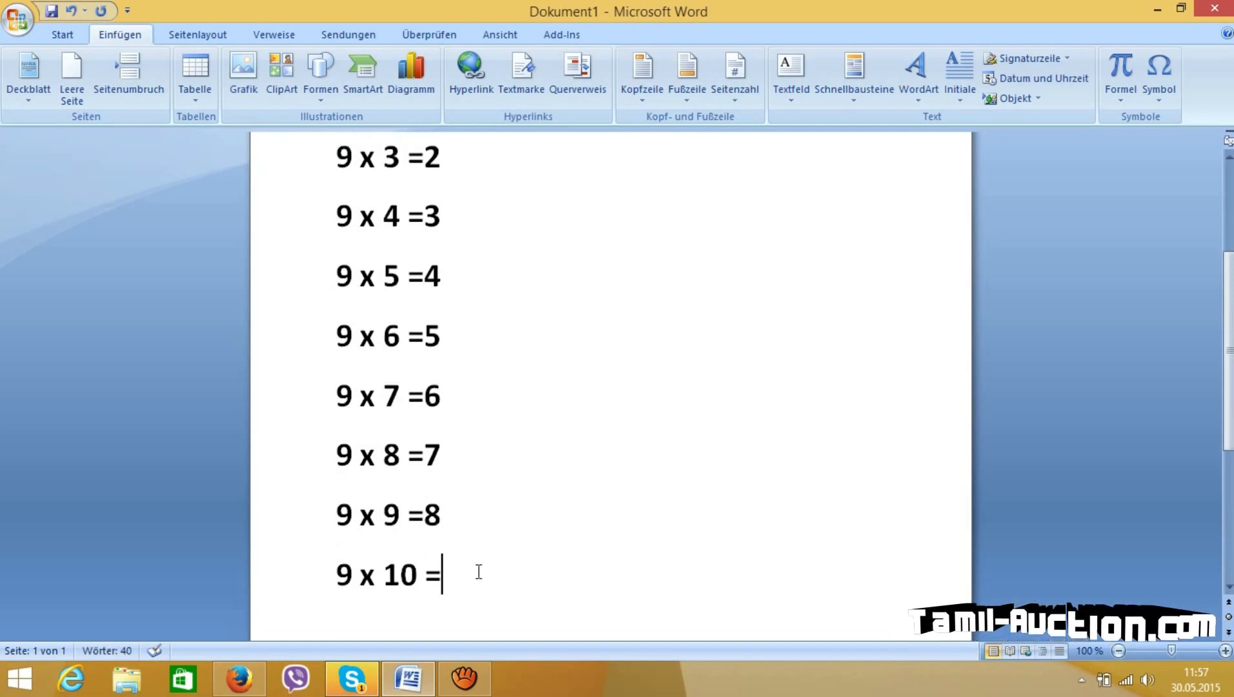
type("9")
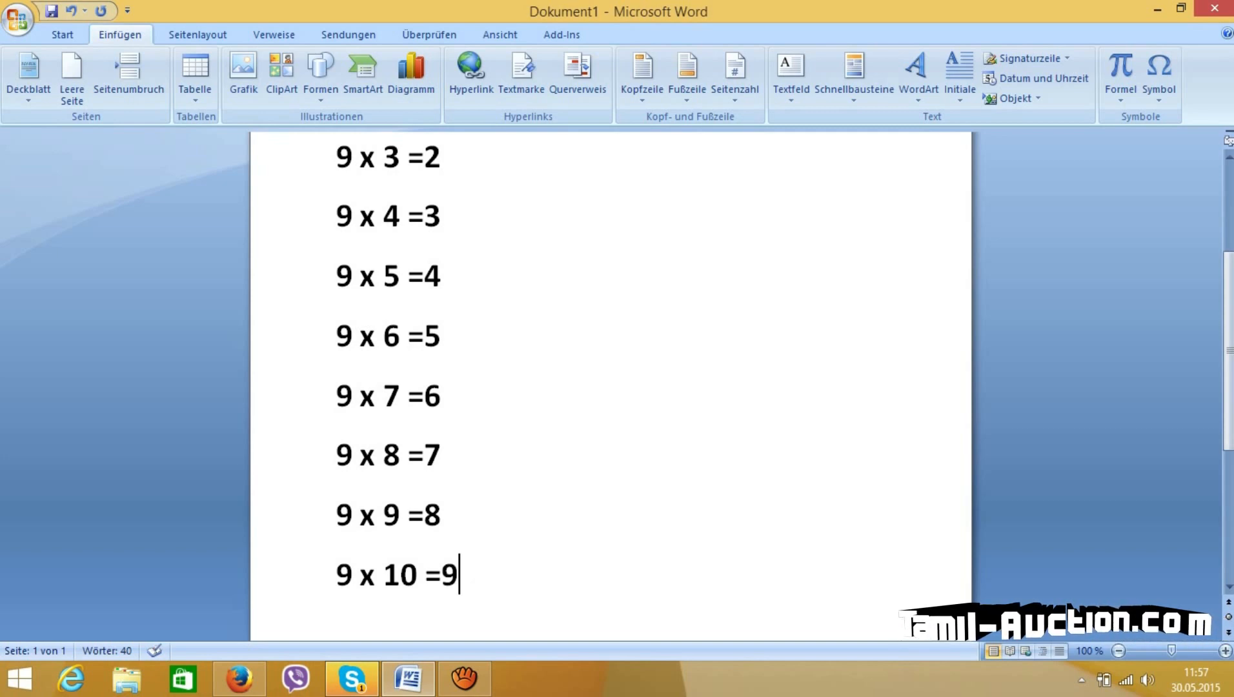
- Add the units digits so the answers read 90, 81, 72, 63, 54, 36, 18
type("0")
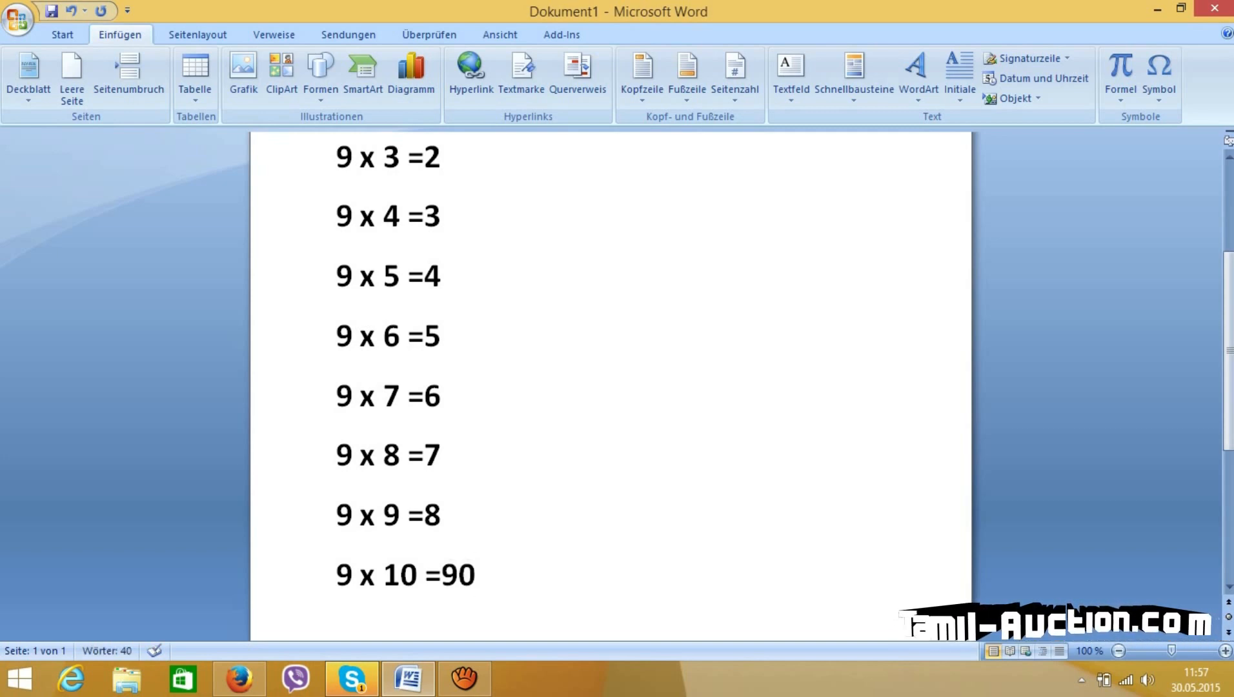
mouse_move(479, 539)
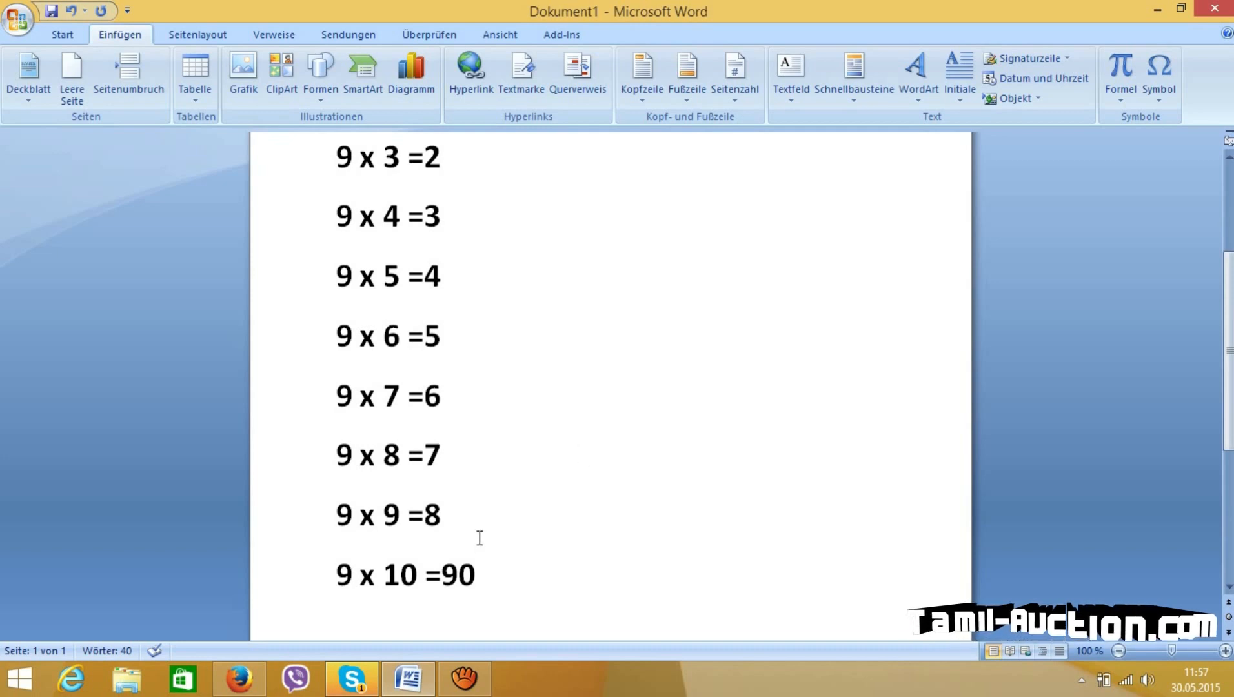
mouse_move(465, 526)
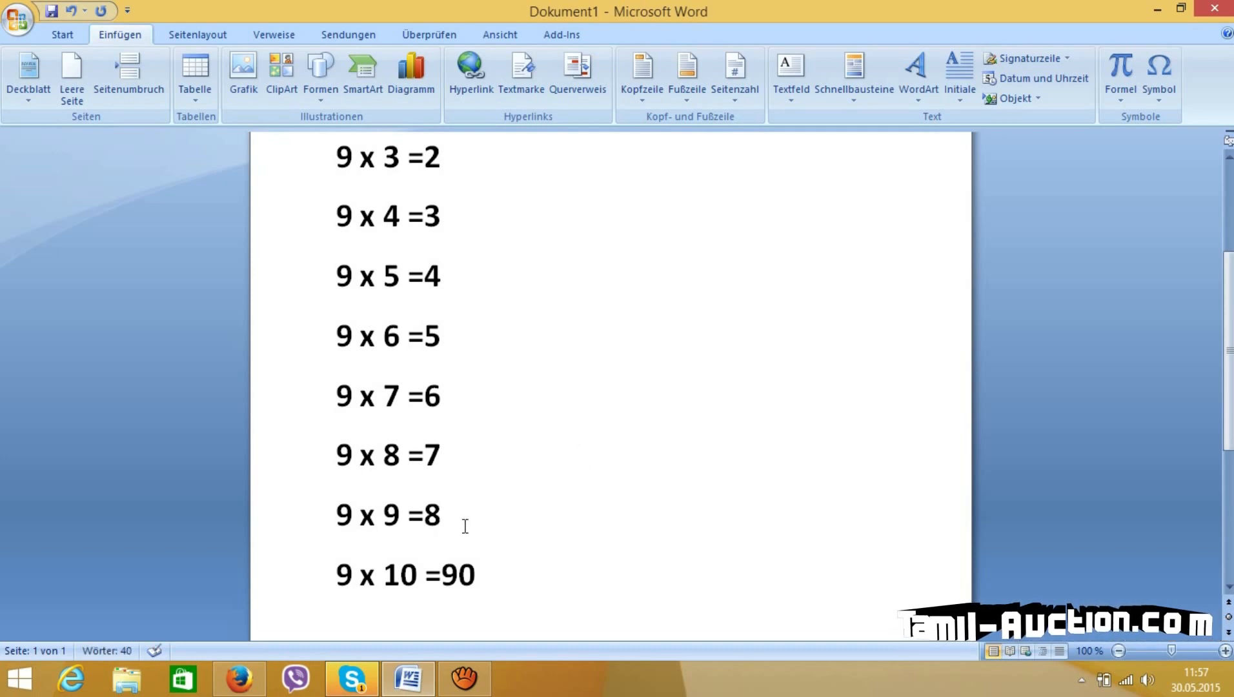
type("1")
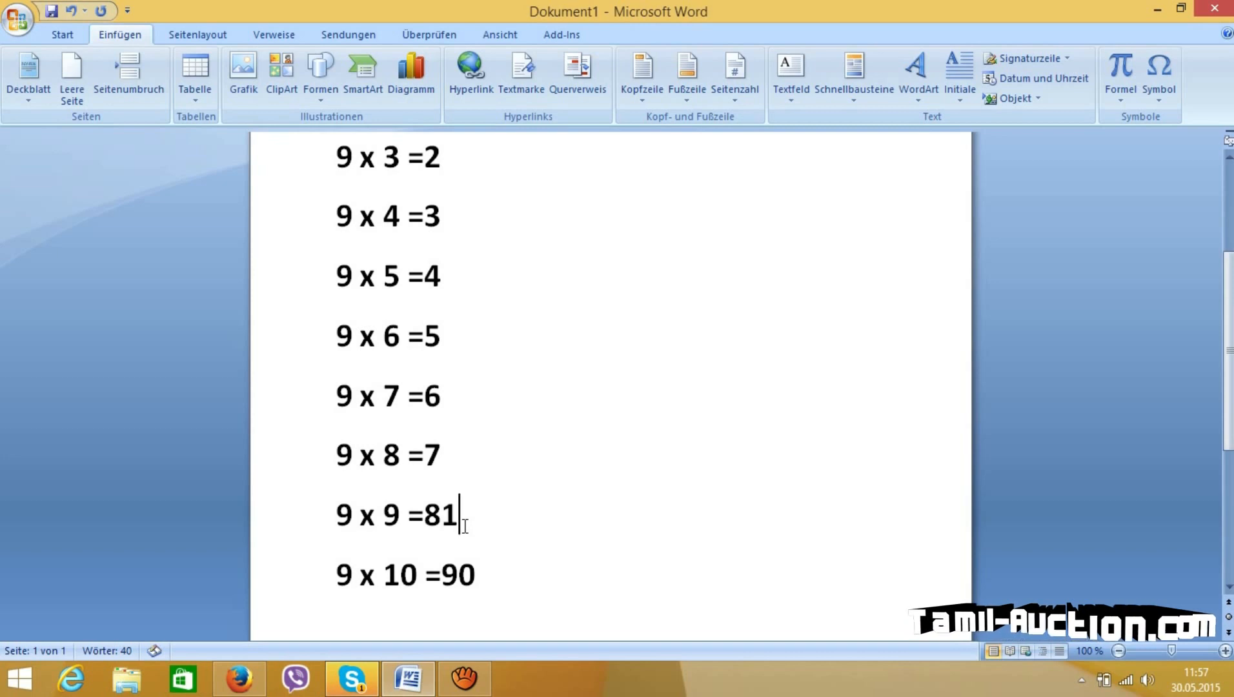
type("2")
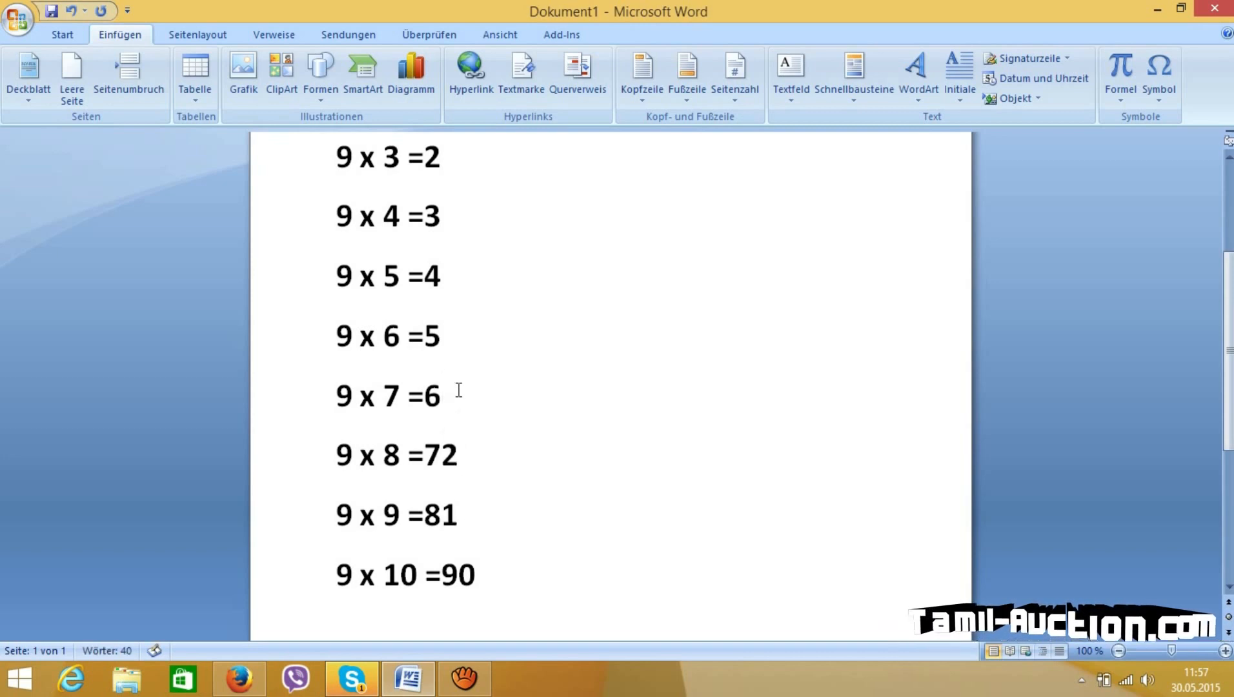
type("3")
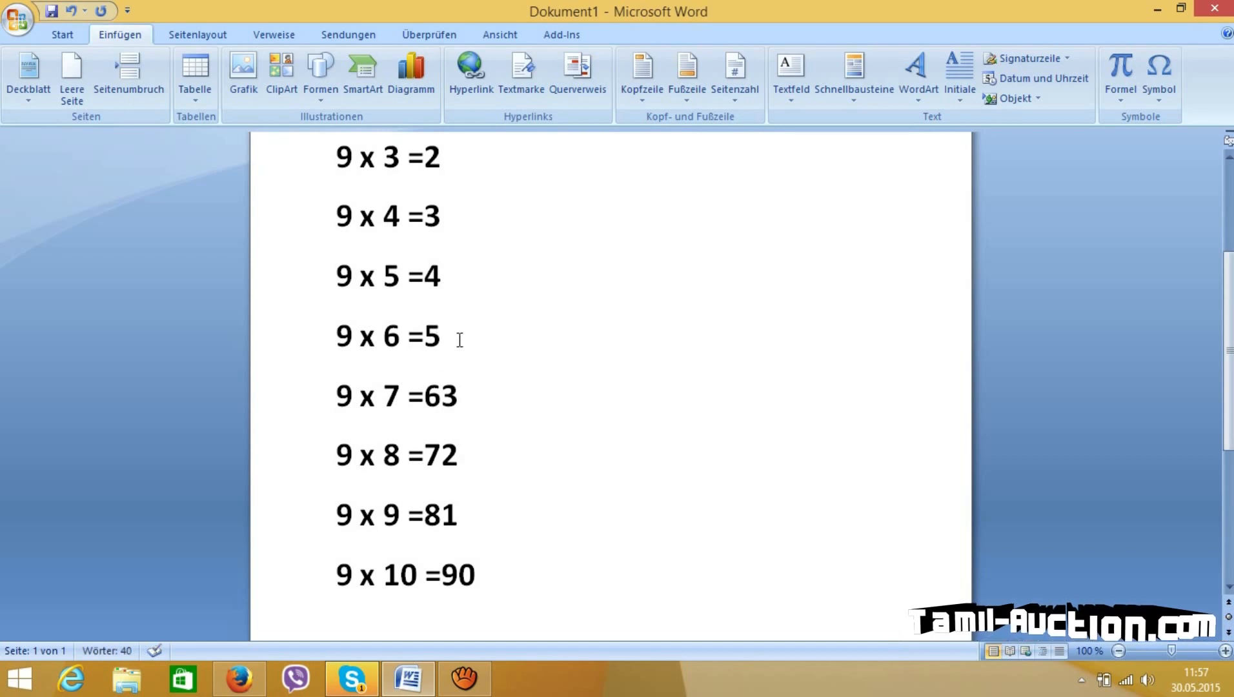
type("4")
type("5")
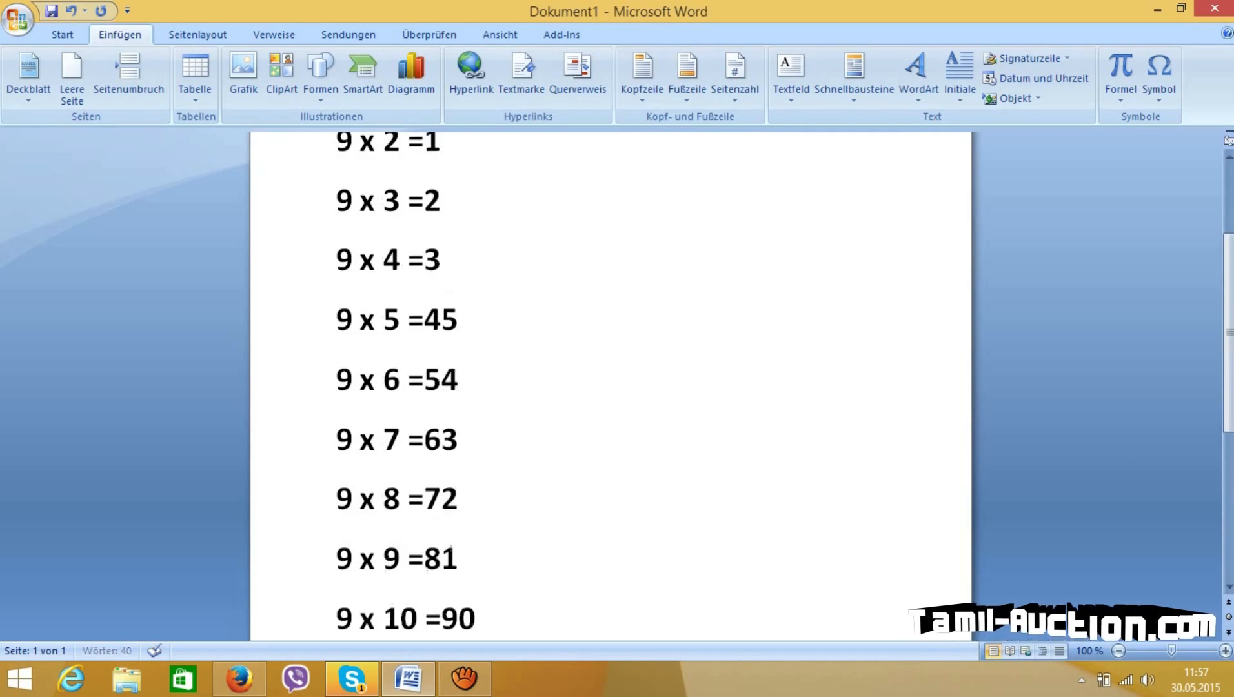
type("6")
type("7")
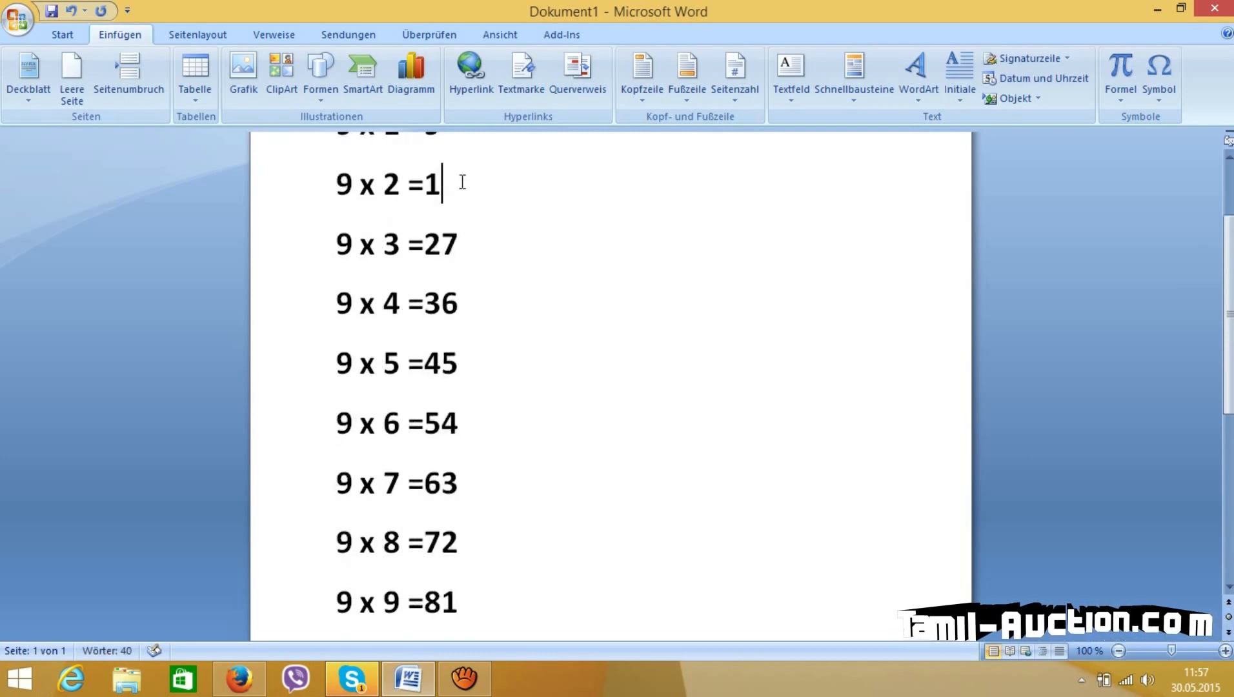
type("8")
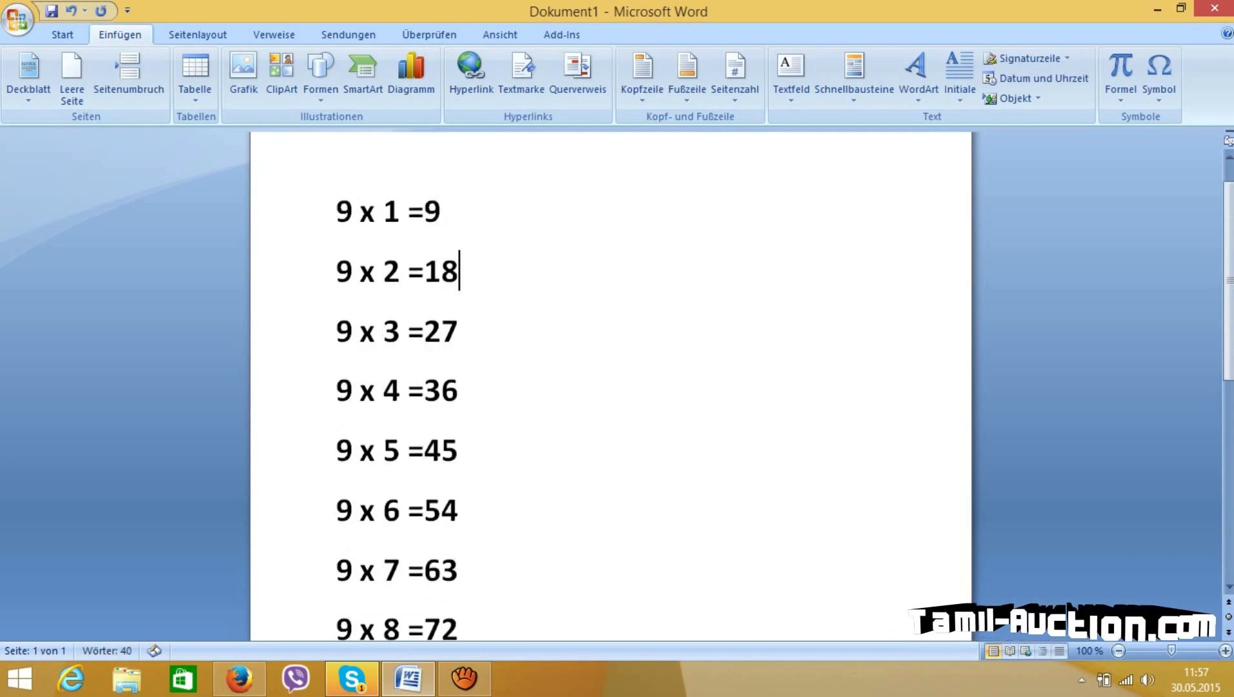
scroll("down", 3)
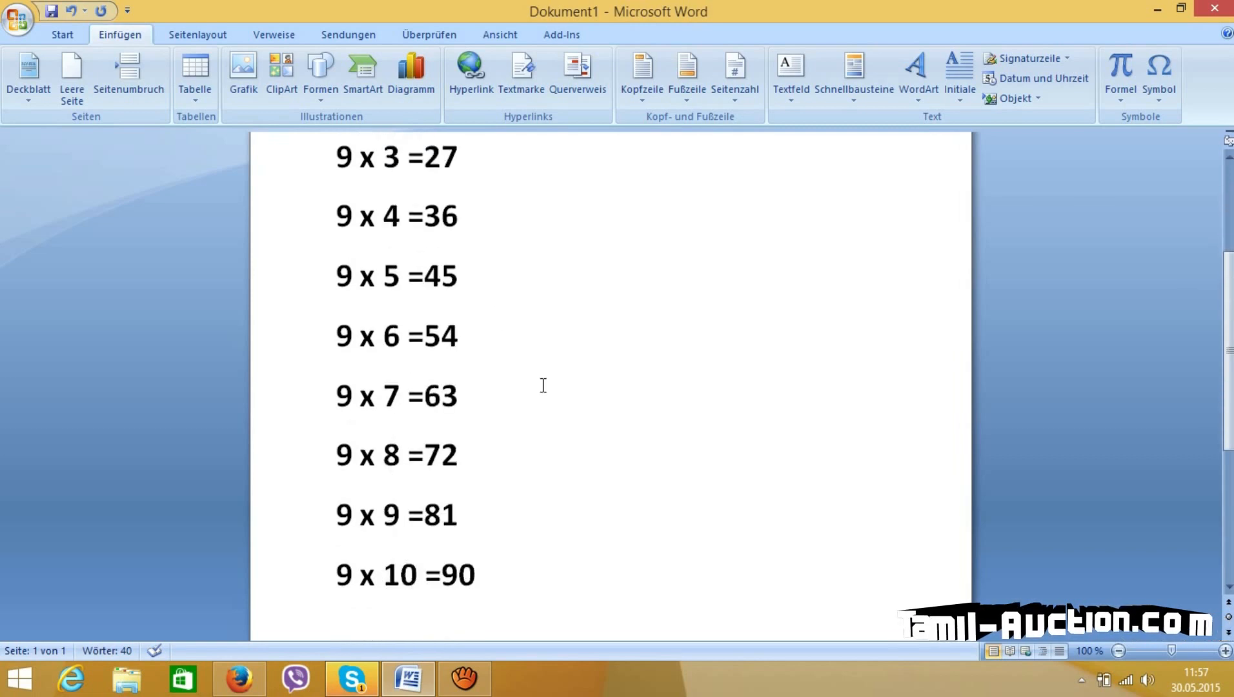
scroll("up", 3)
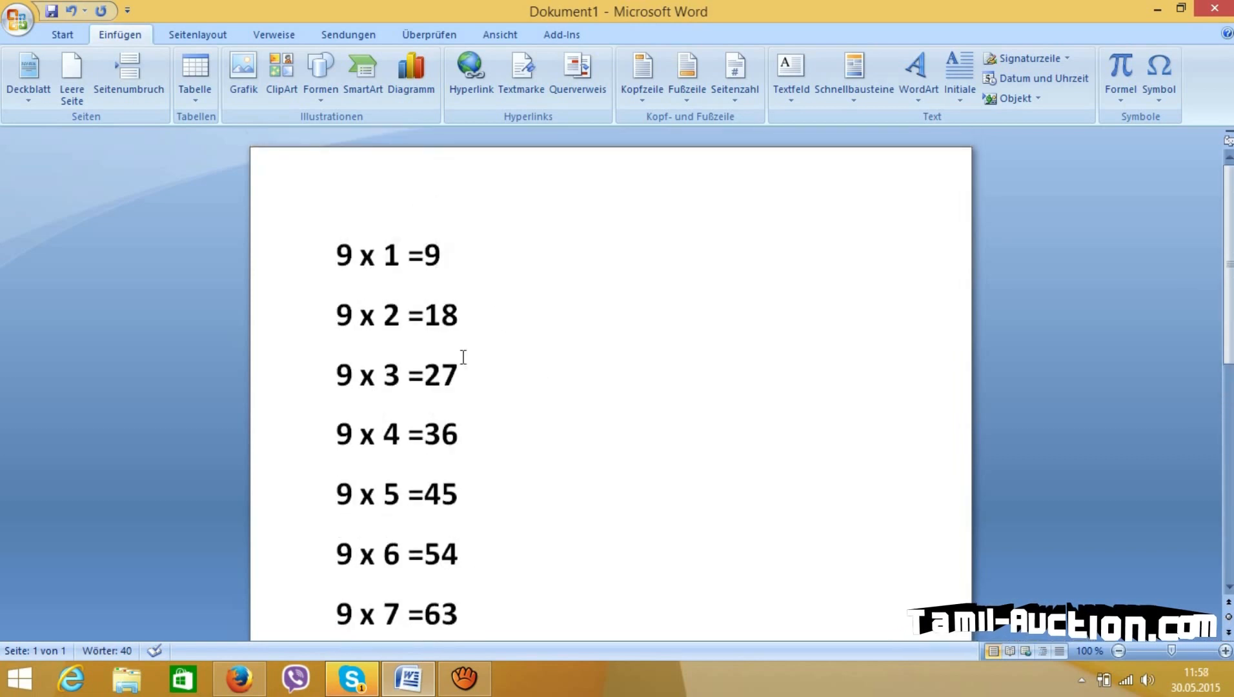
scroll("down", 3)
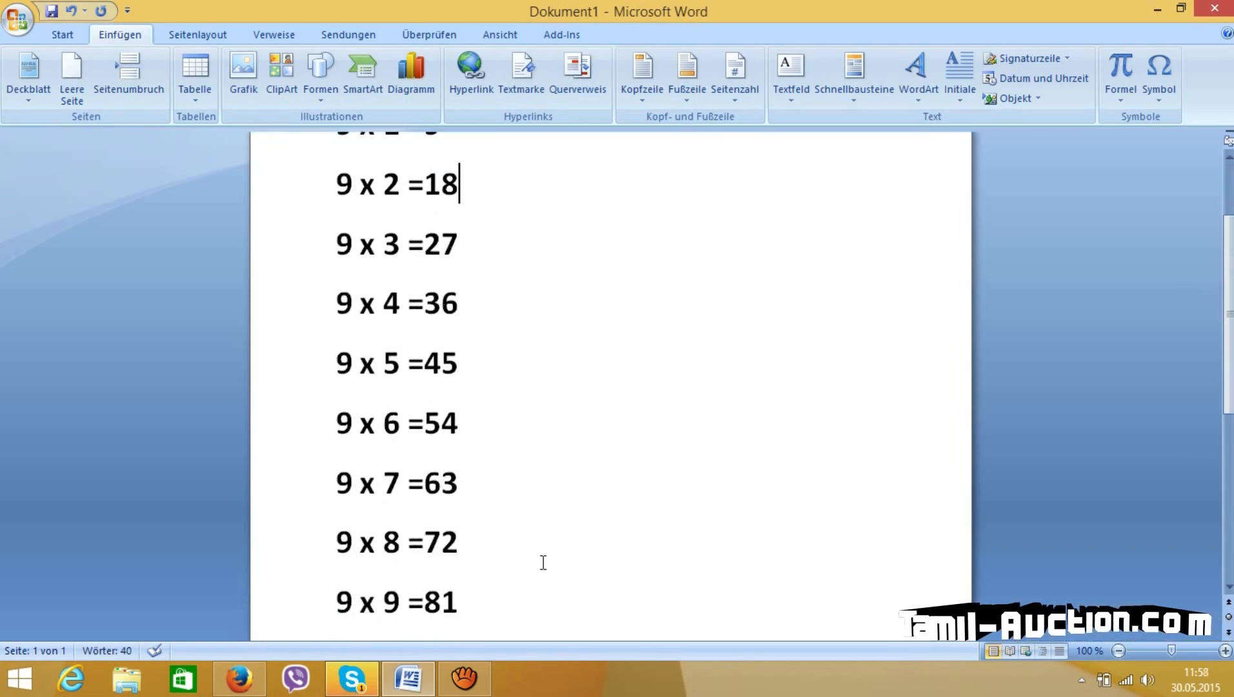
scroll("up", 3)
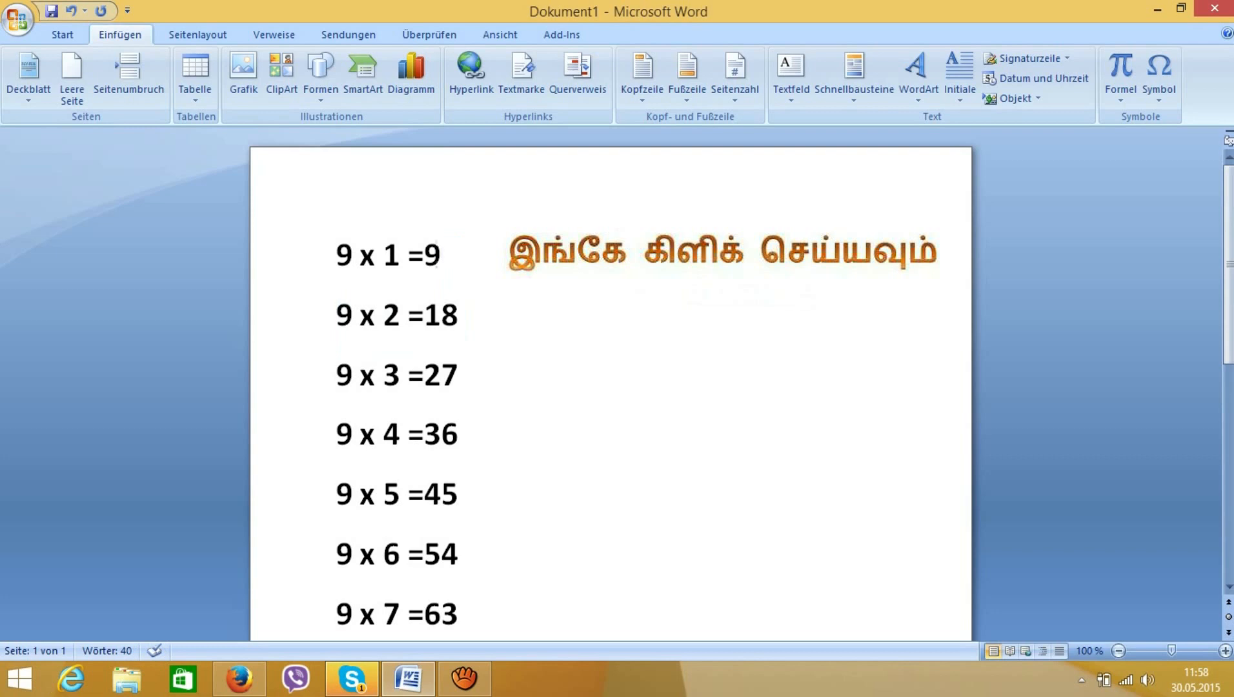
left_click(443, 253)
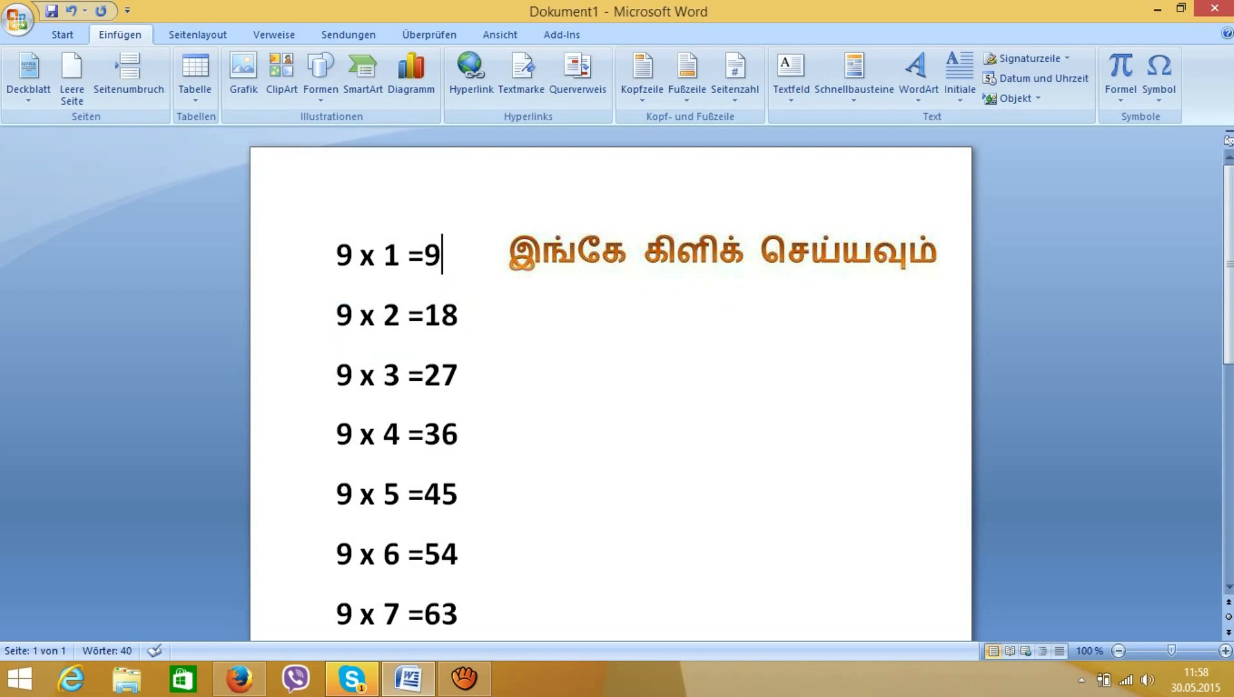
mouse_move(709, 290)
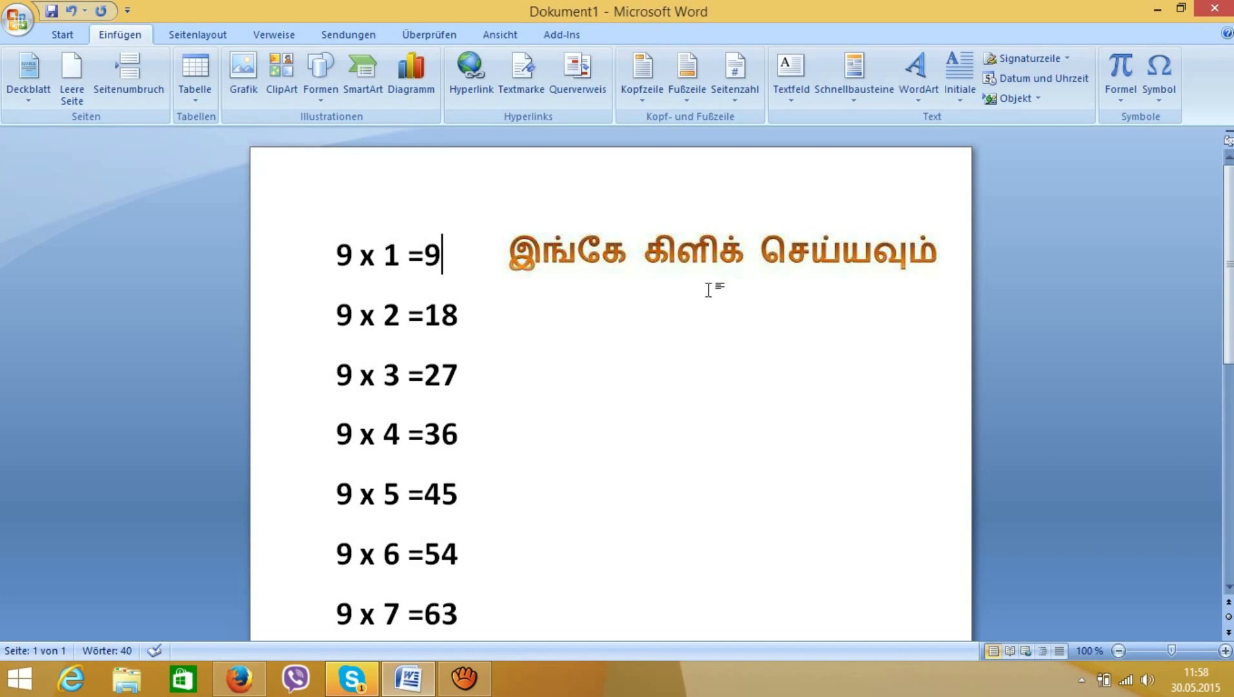
mouse_move(736, 301)
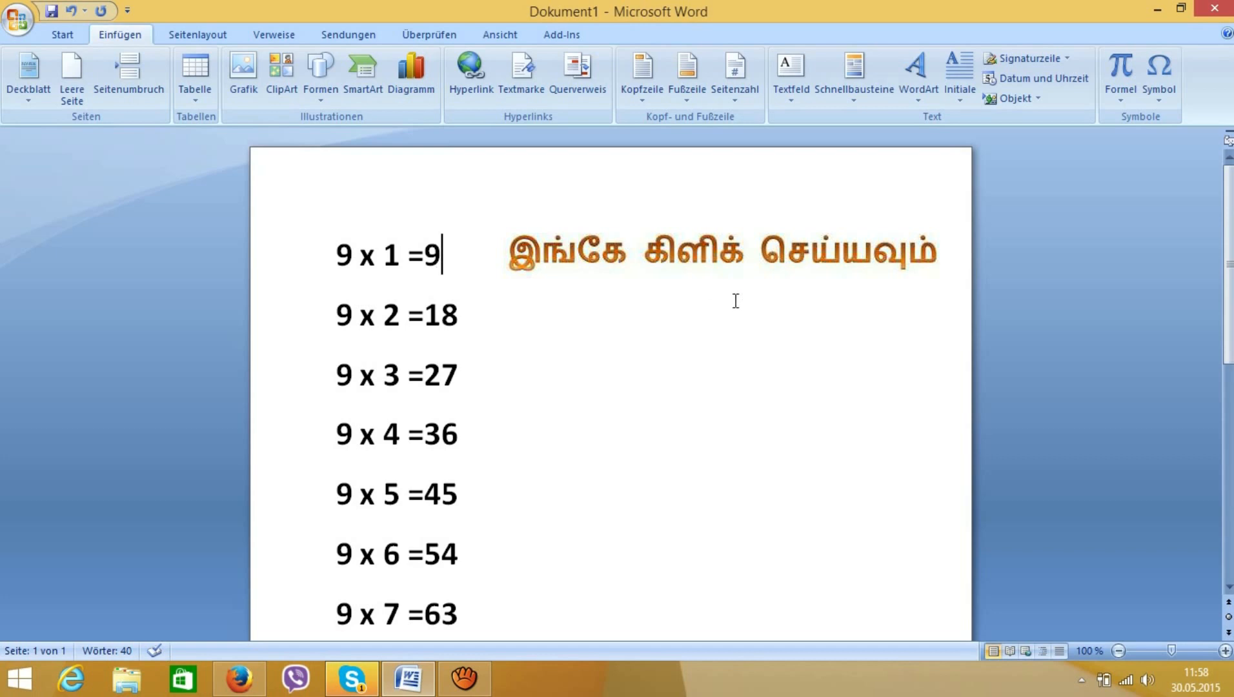